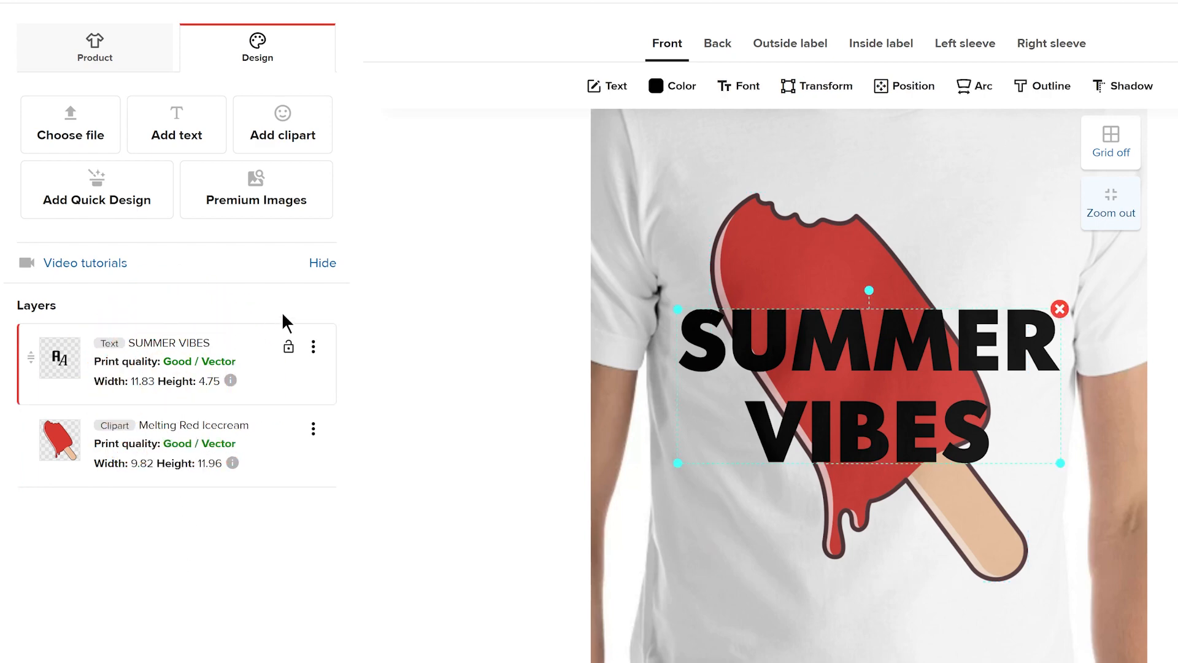
Change the SUMMER VIBES lettering from black to Paris Daisy yellow.
click(671, 85)
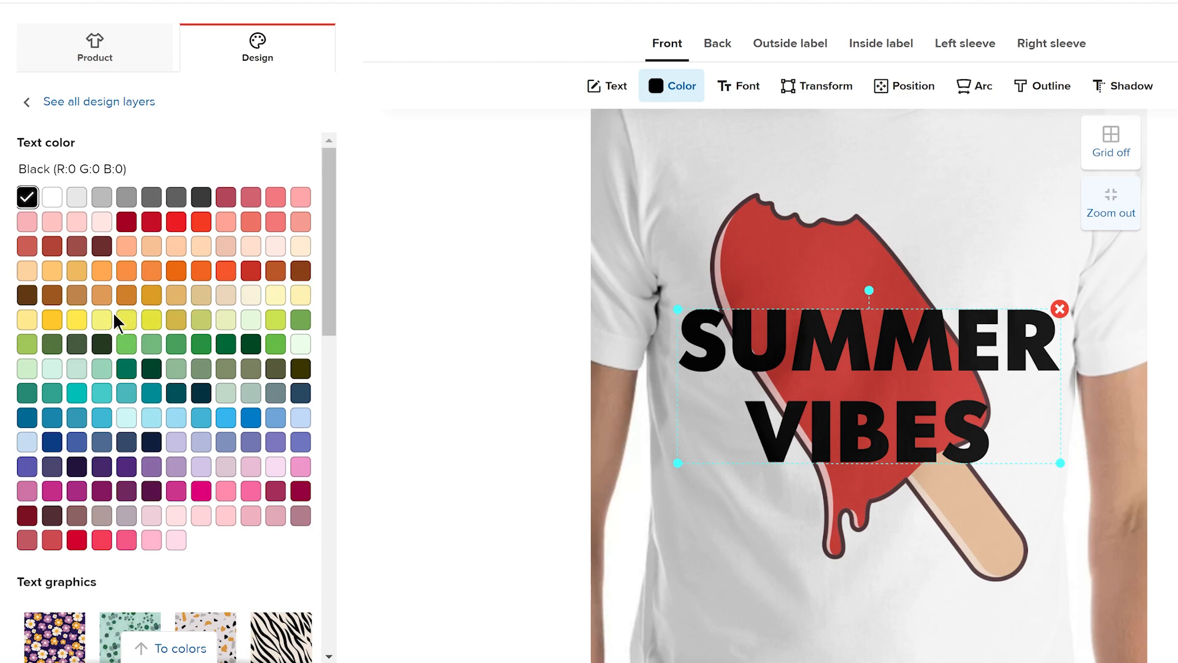
click(125, 319)
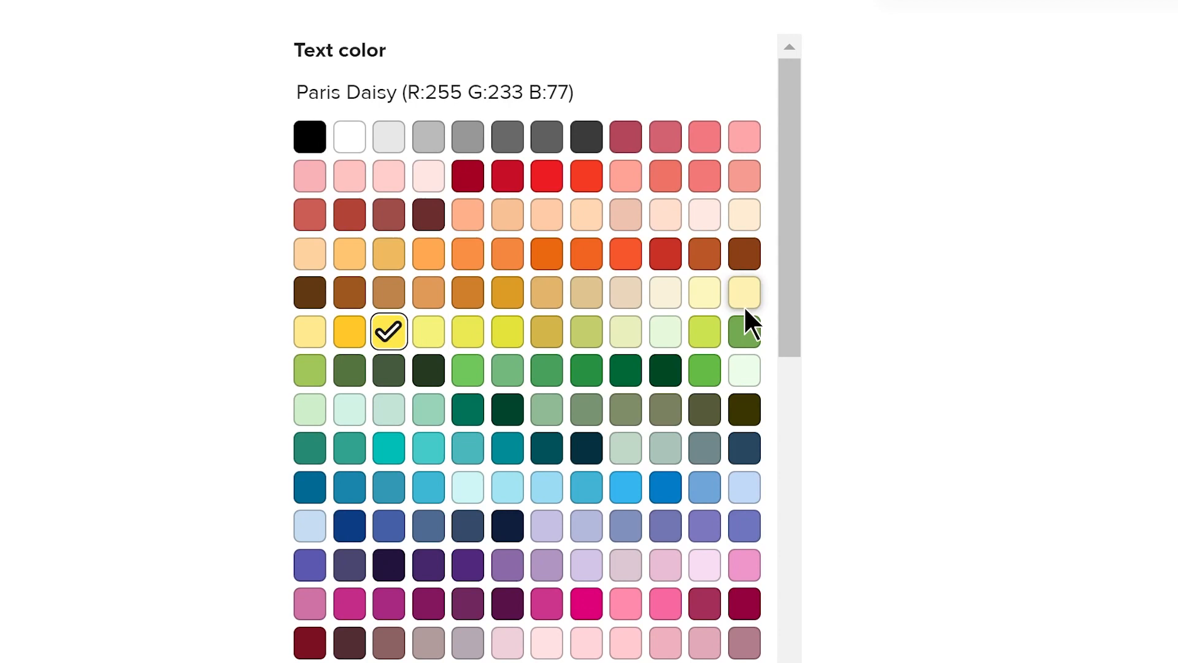
scroll(down, 3)
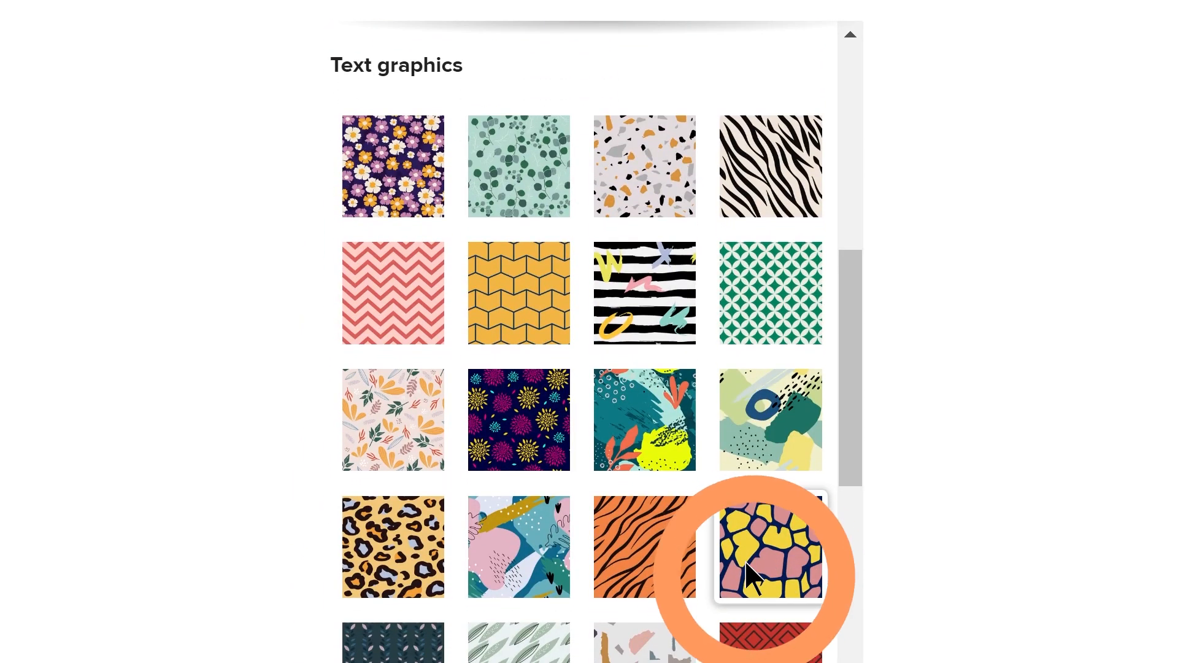
click(769, 546)
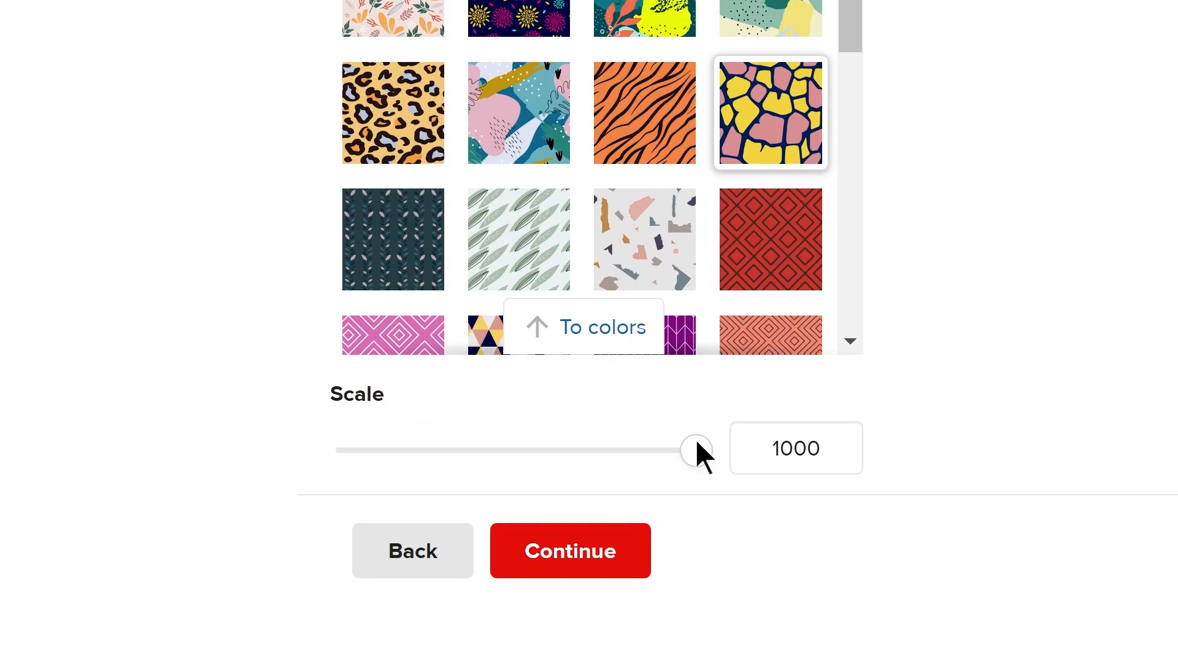
drag(696, 450, 108, 576)
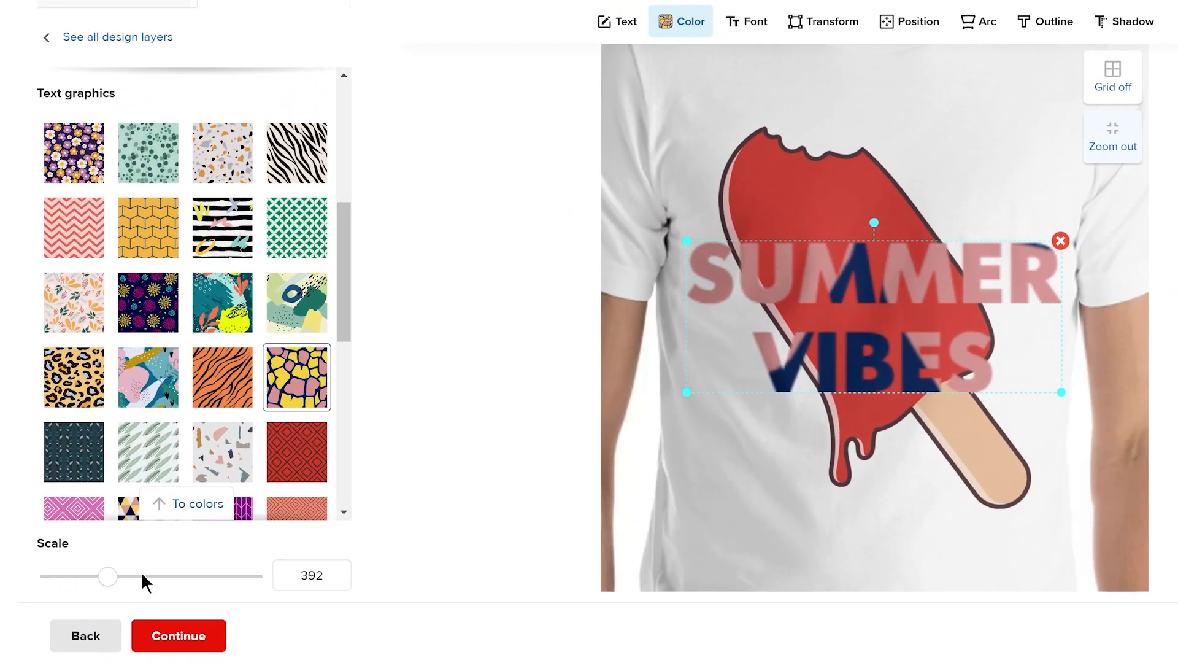
drag(107, 576, 253, 576)
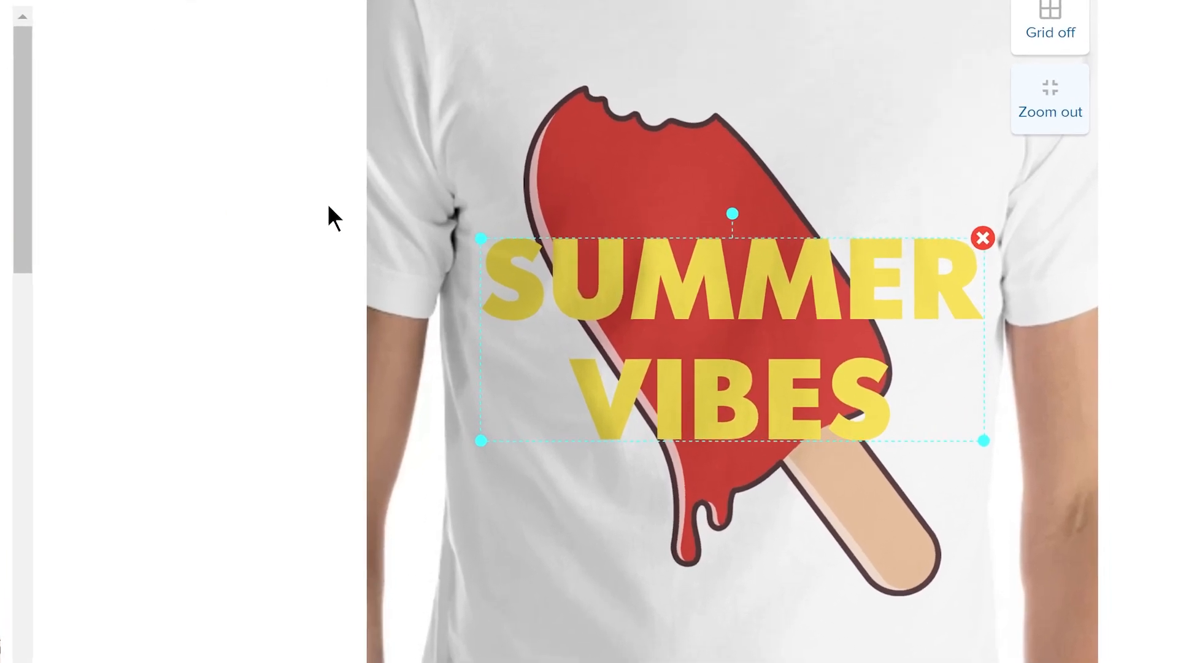
drag(733, 214, 564, 204)
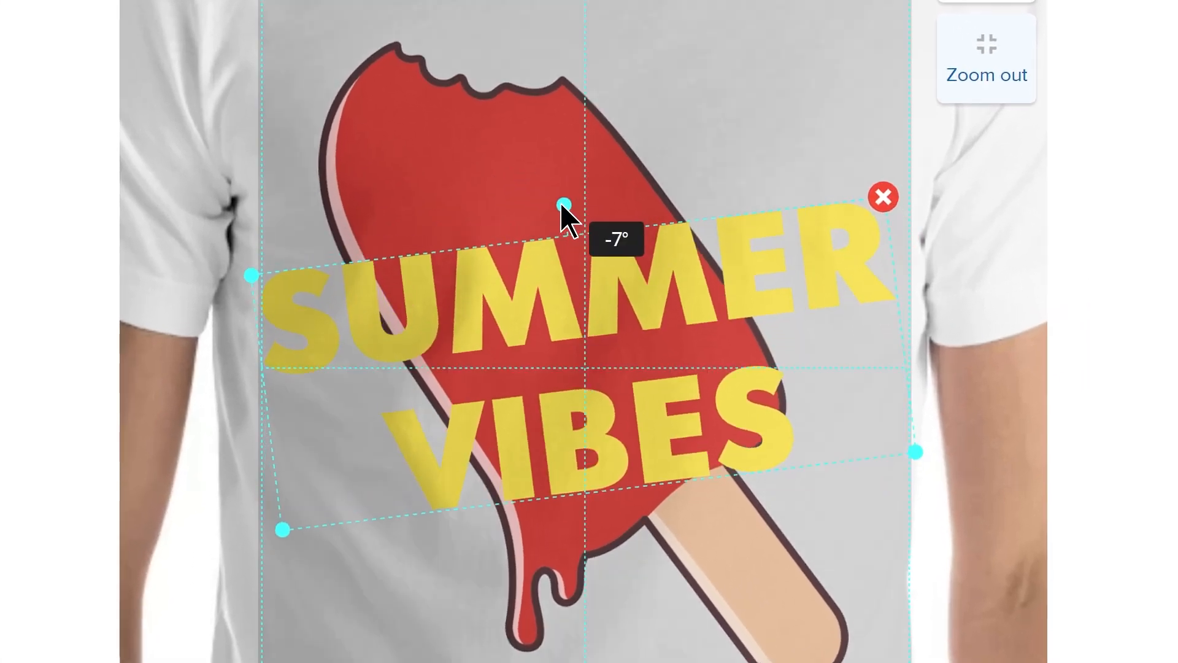
drag(564, 204, 647, 218)
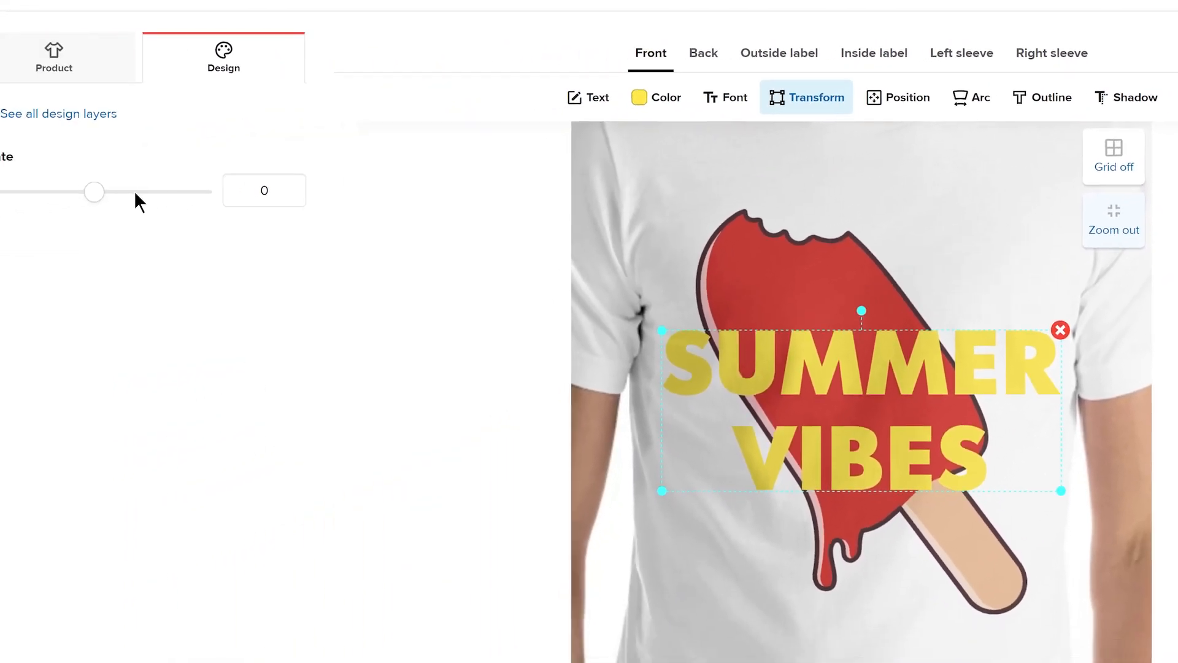
drag(93, 192, 112, 184)
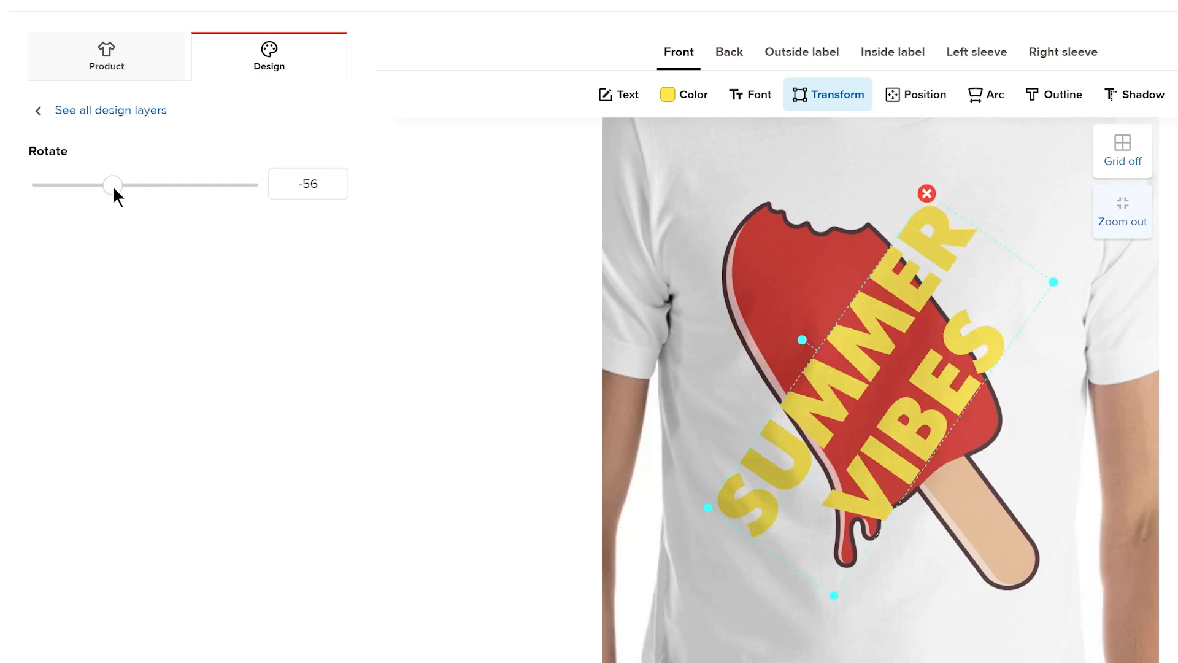
drag(113, 185, 156, 185)
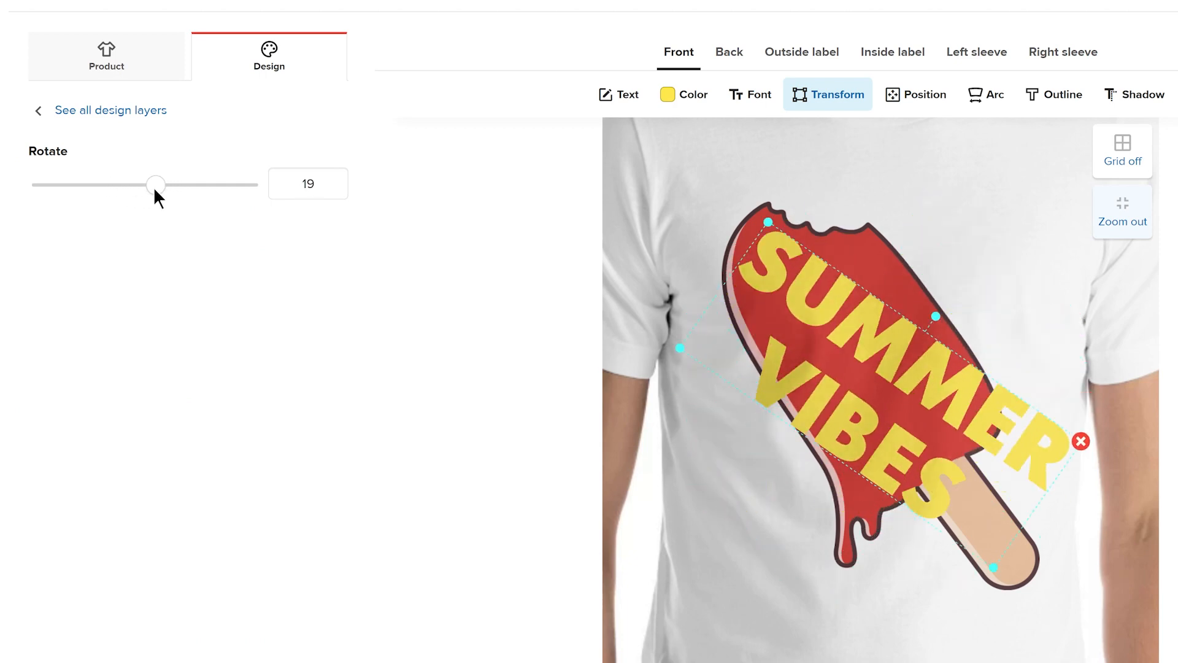
drag(155, 184, 145, 185)
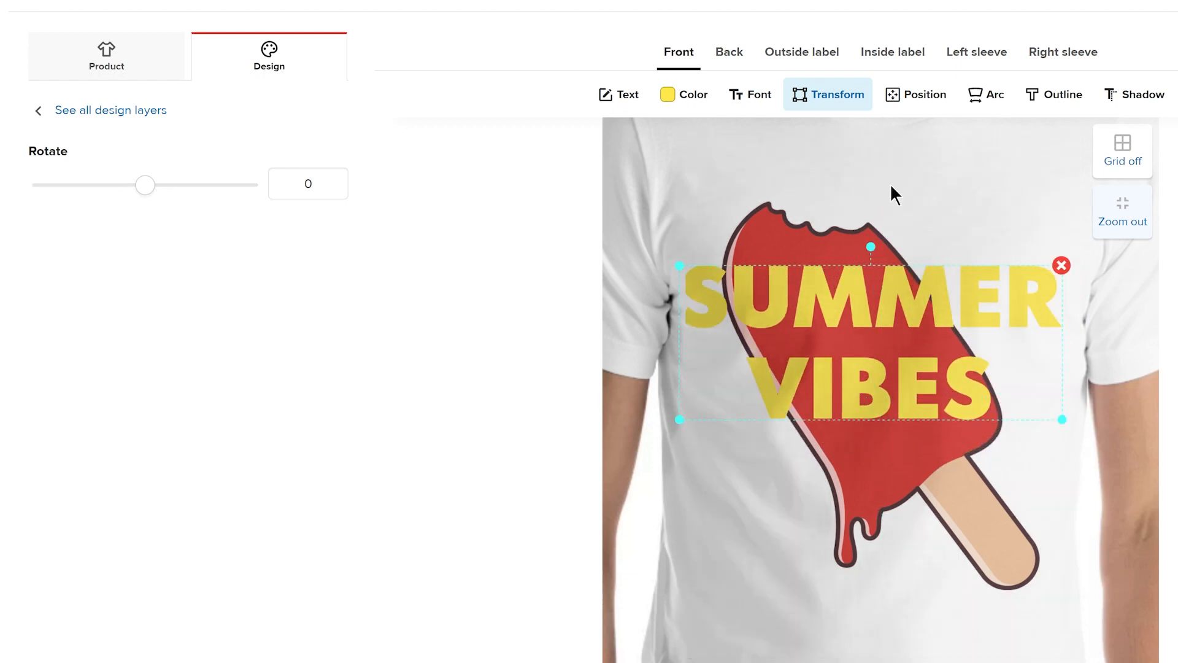
Centre SUMMER VIBES vertically in the print area and bend it into a 25 arc.
click(914, 94)
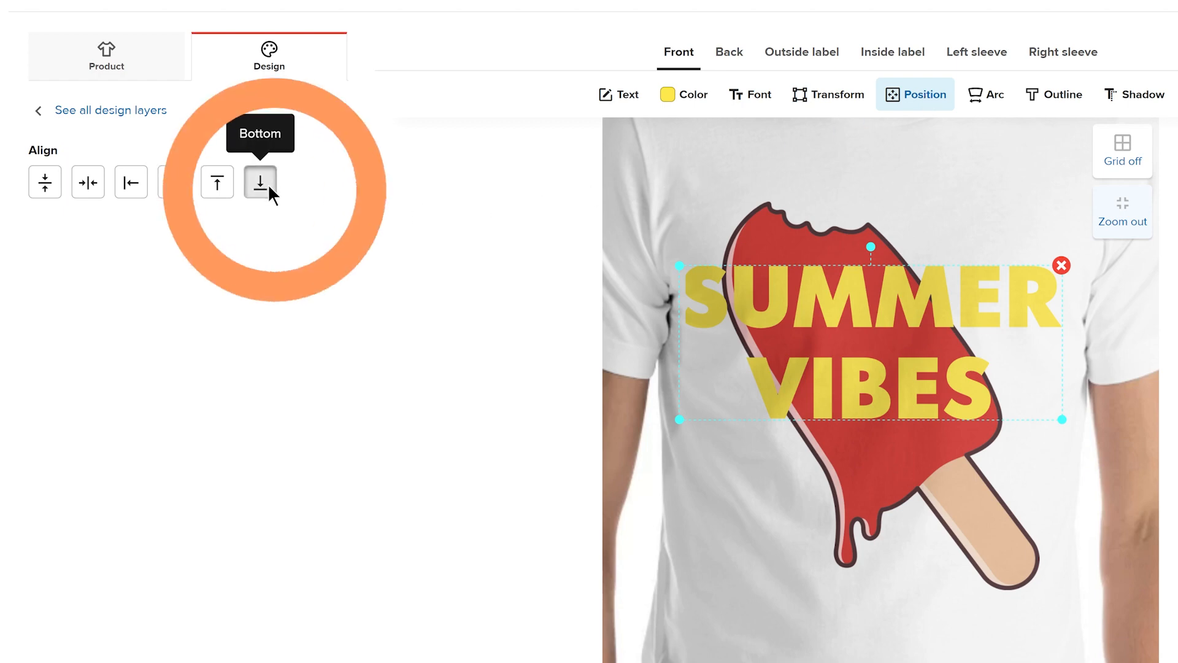
click(174, 182)
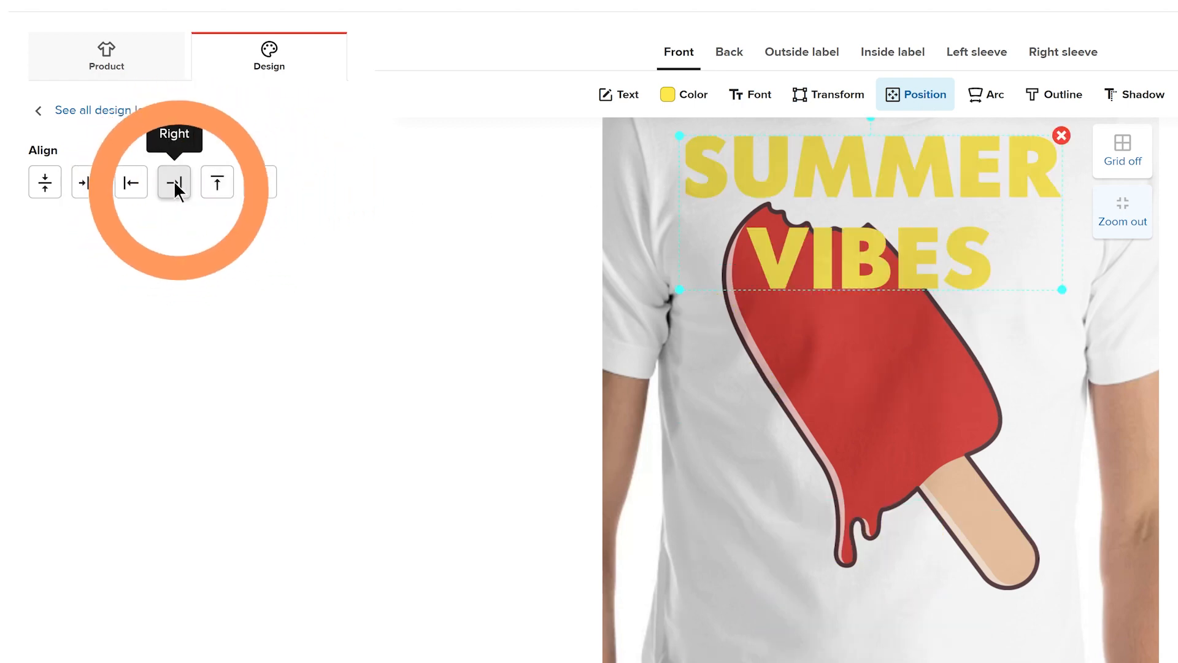
click(44, 181)
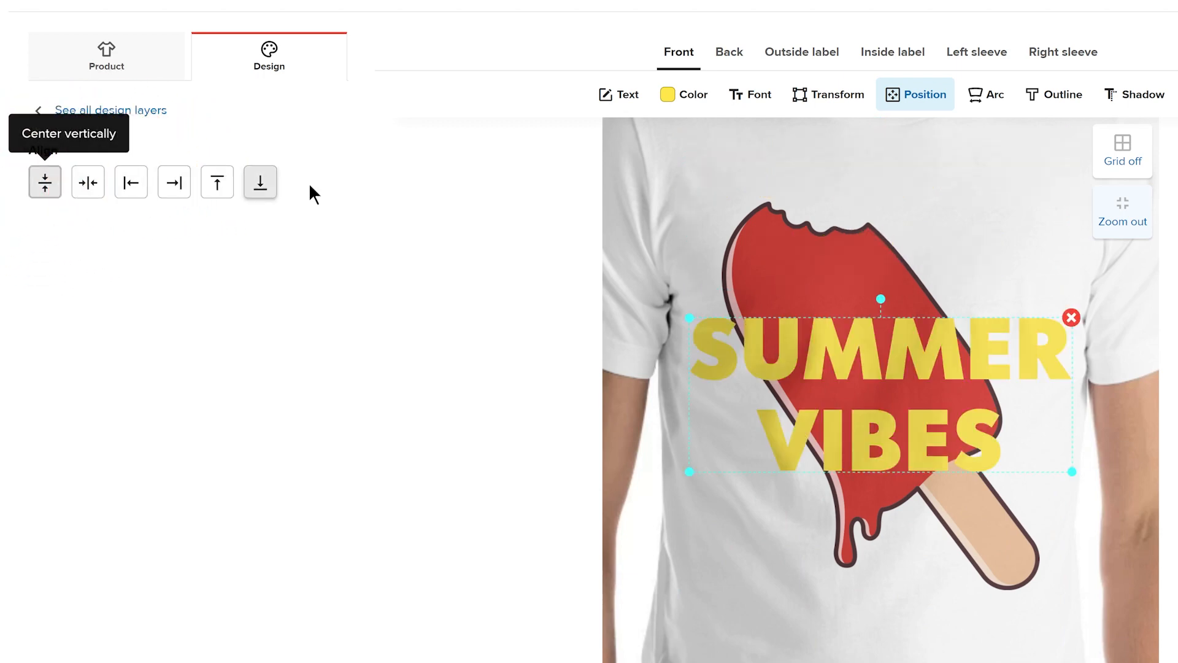
click(984, 94)
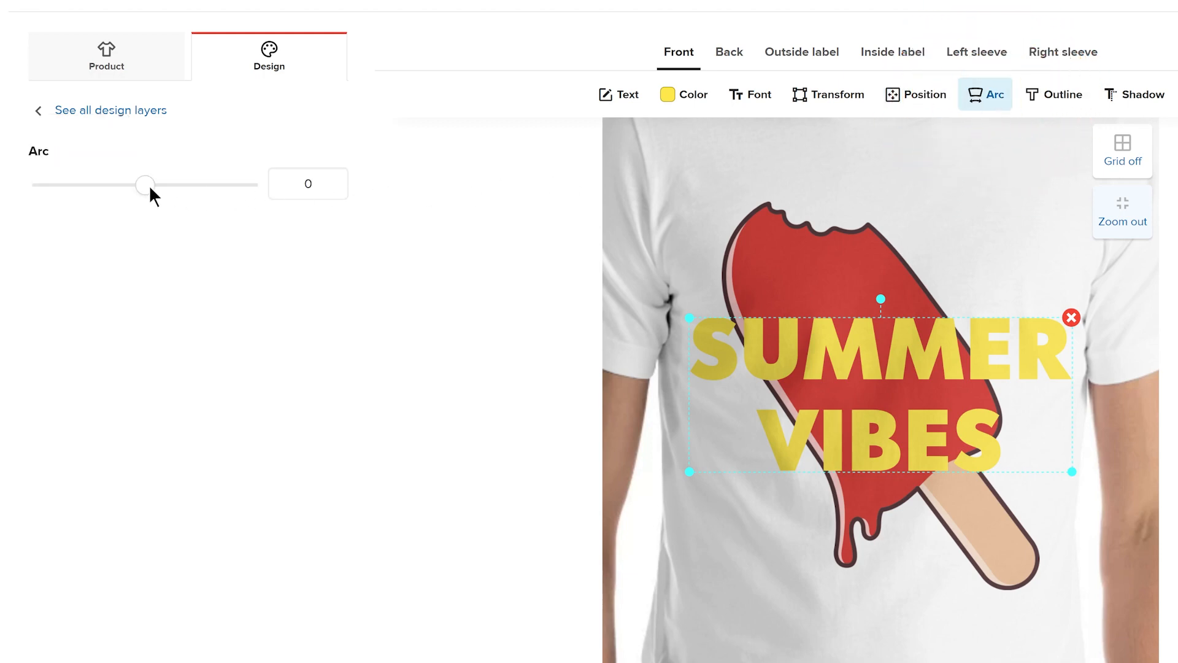
drag(146, 184, 153, 185)
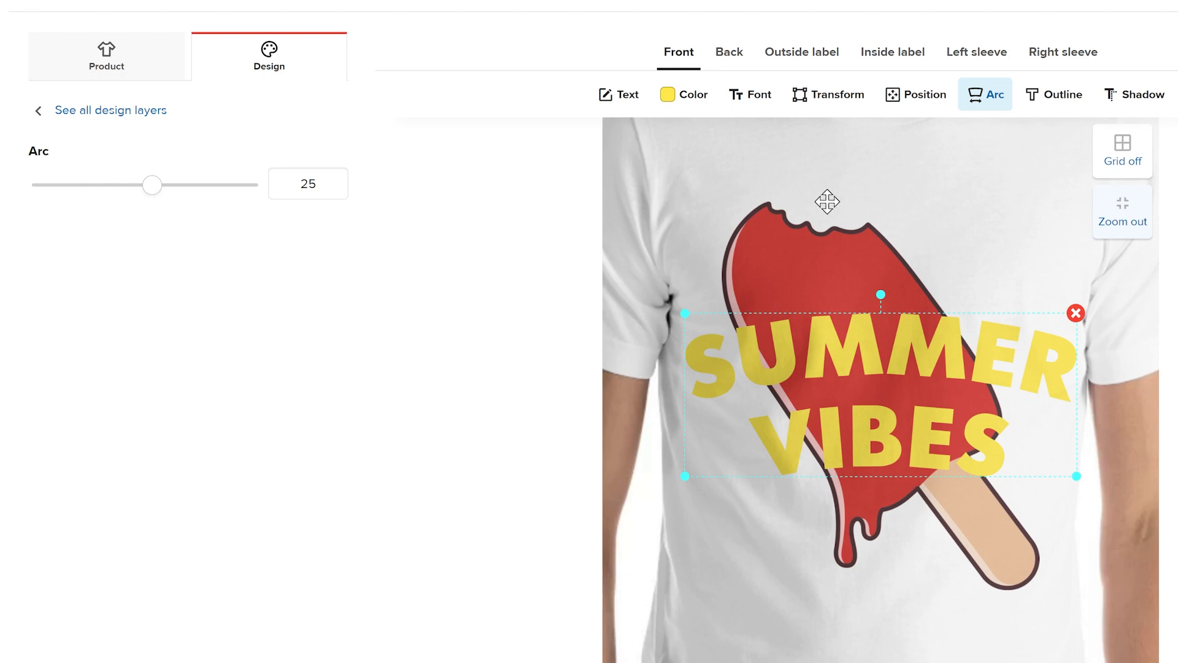
Outline the yellow lettering in Viking teal at weight 0.20.
click(1061, 94)
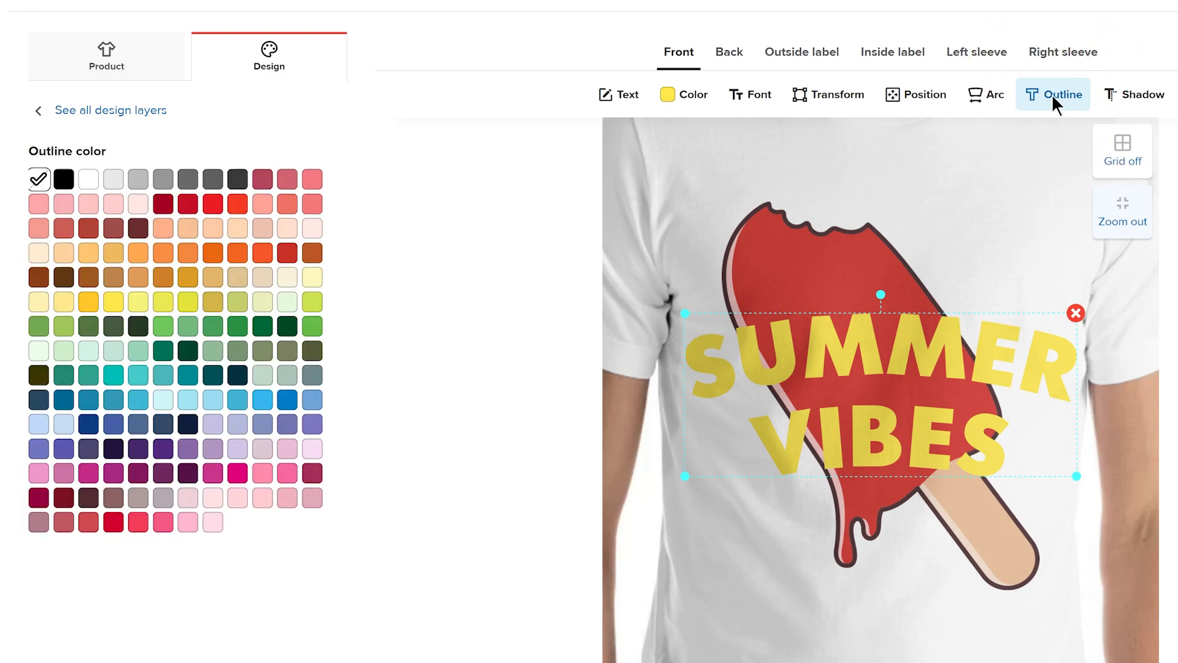
mouse_move(261, 346)
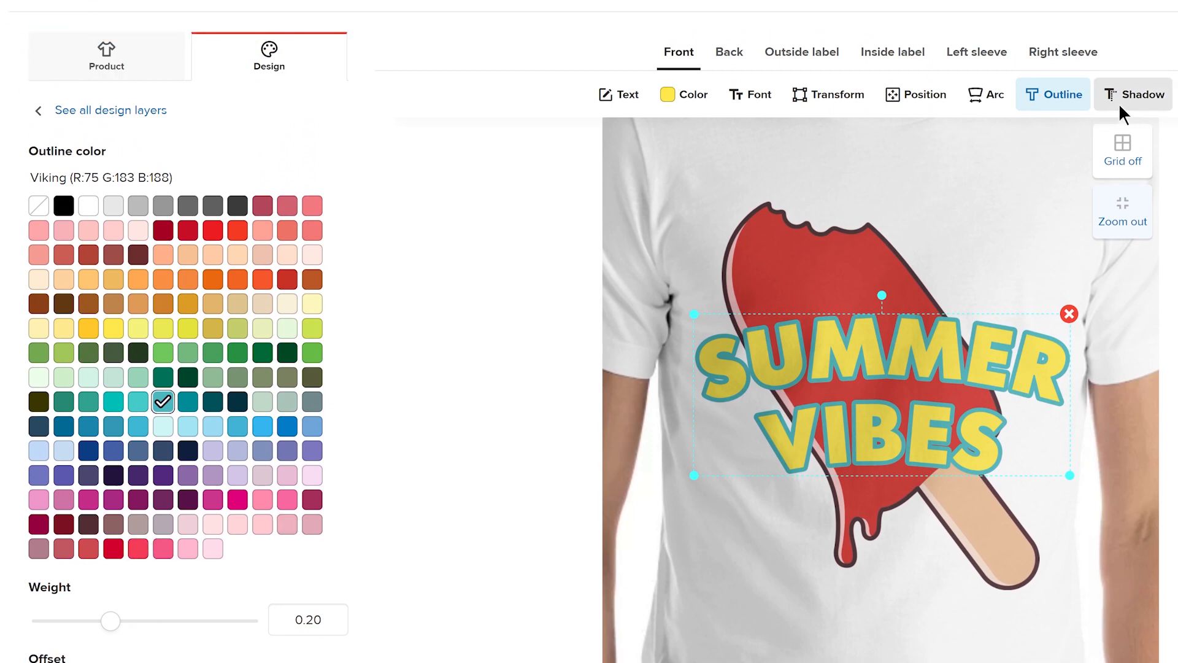
click(1141, 94)
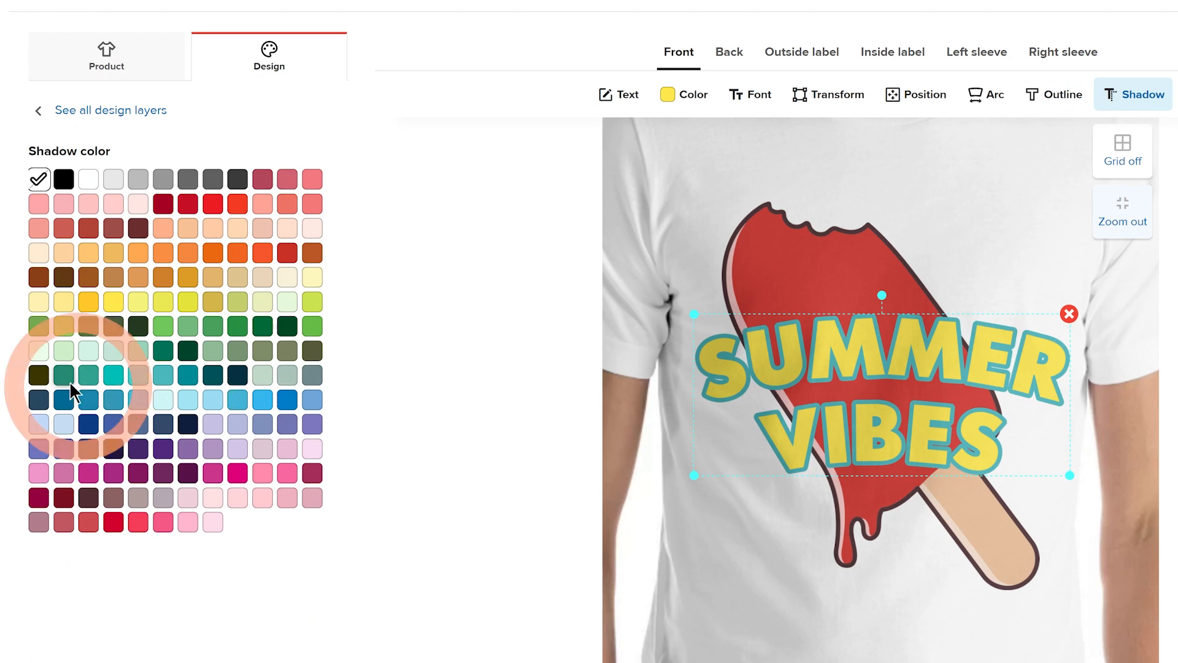
Give the text an Elf Green shadow with distance 0.30 and angle 199.4.
click(63, 376)
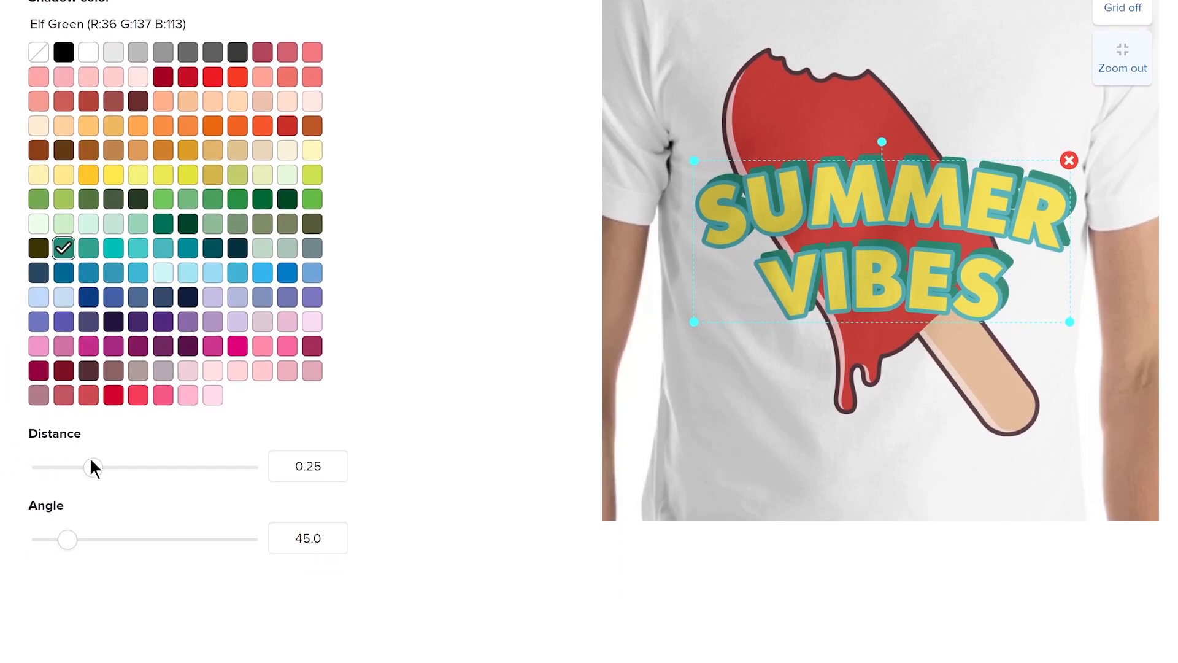
drag(67, 539, 156, 539)
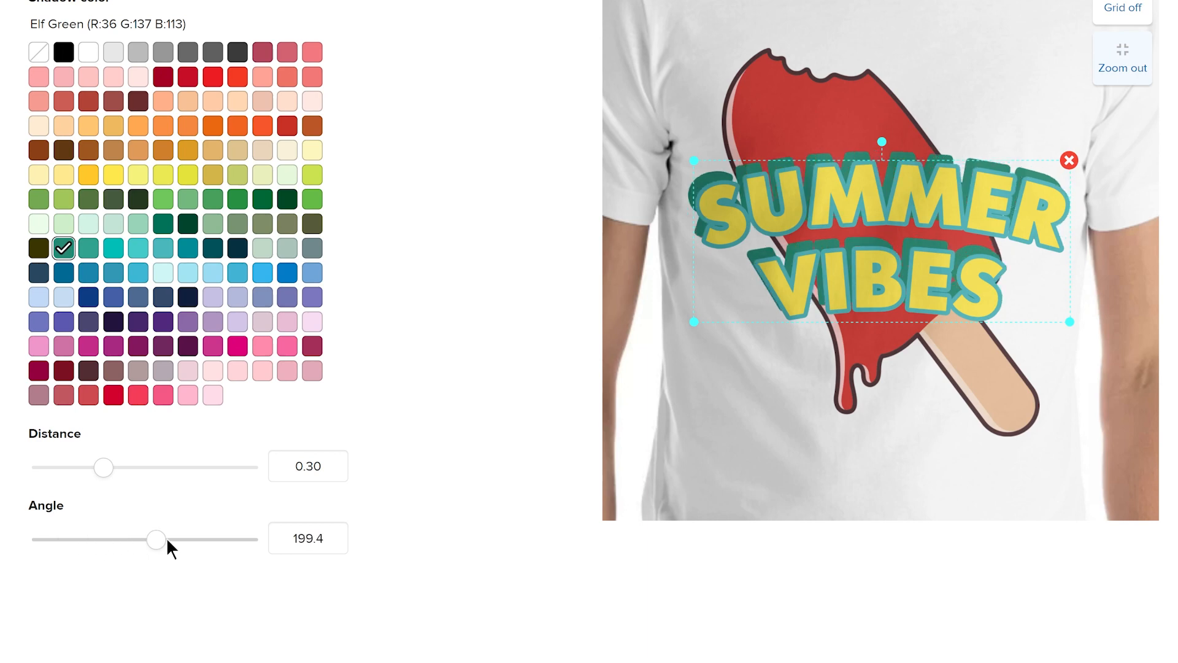